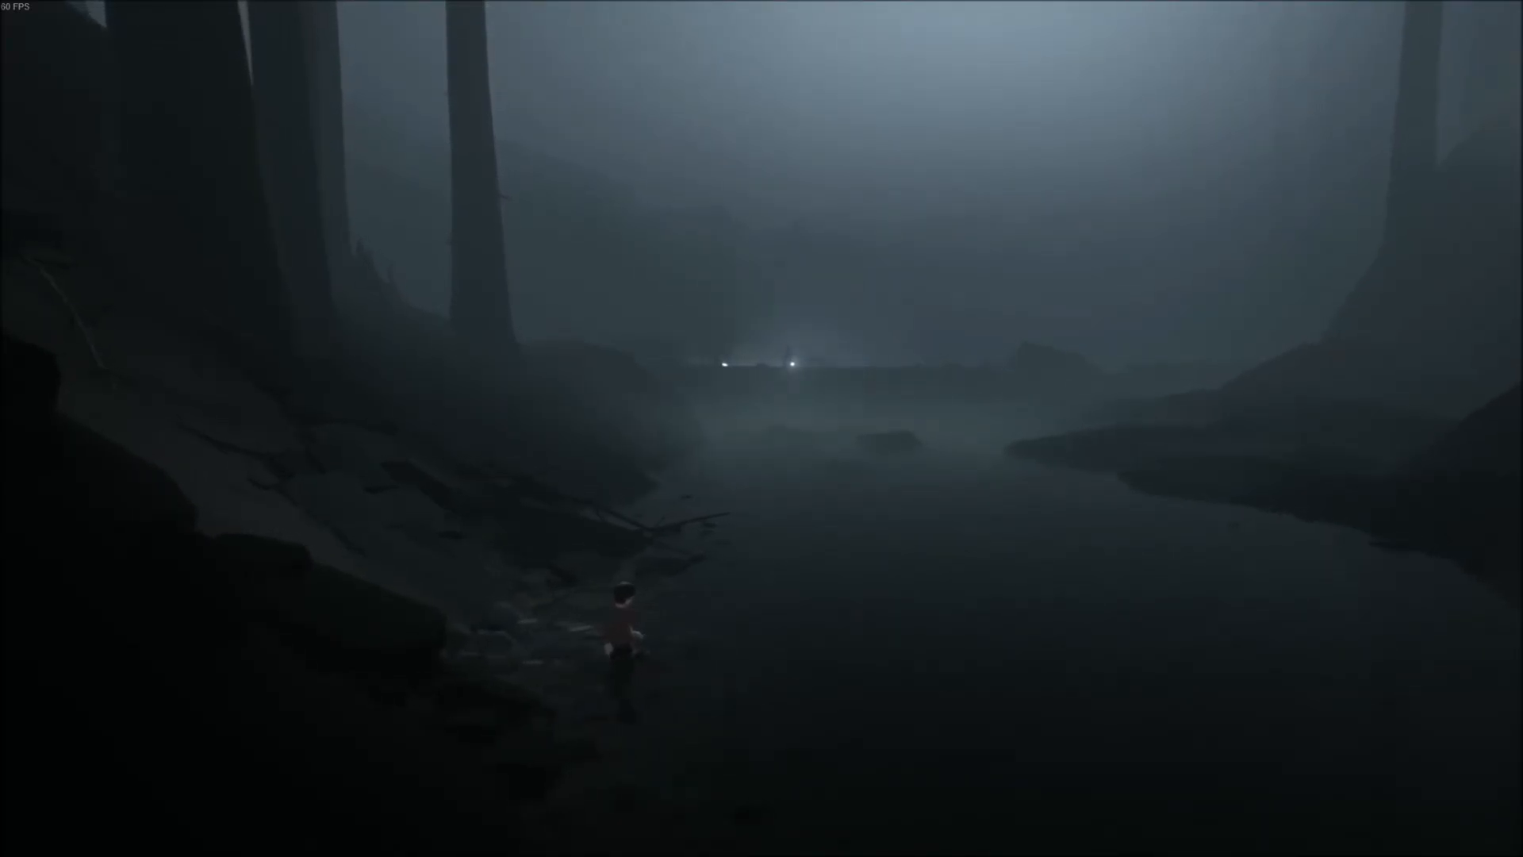
Walk the boy forward off the rocky shore into the river until he starts swimming toward the distant lights.
key("w")
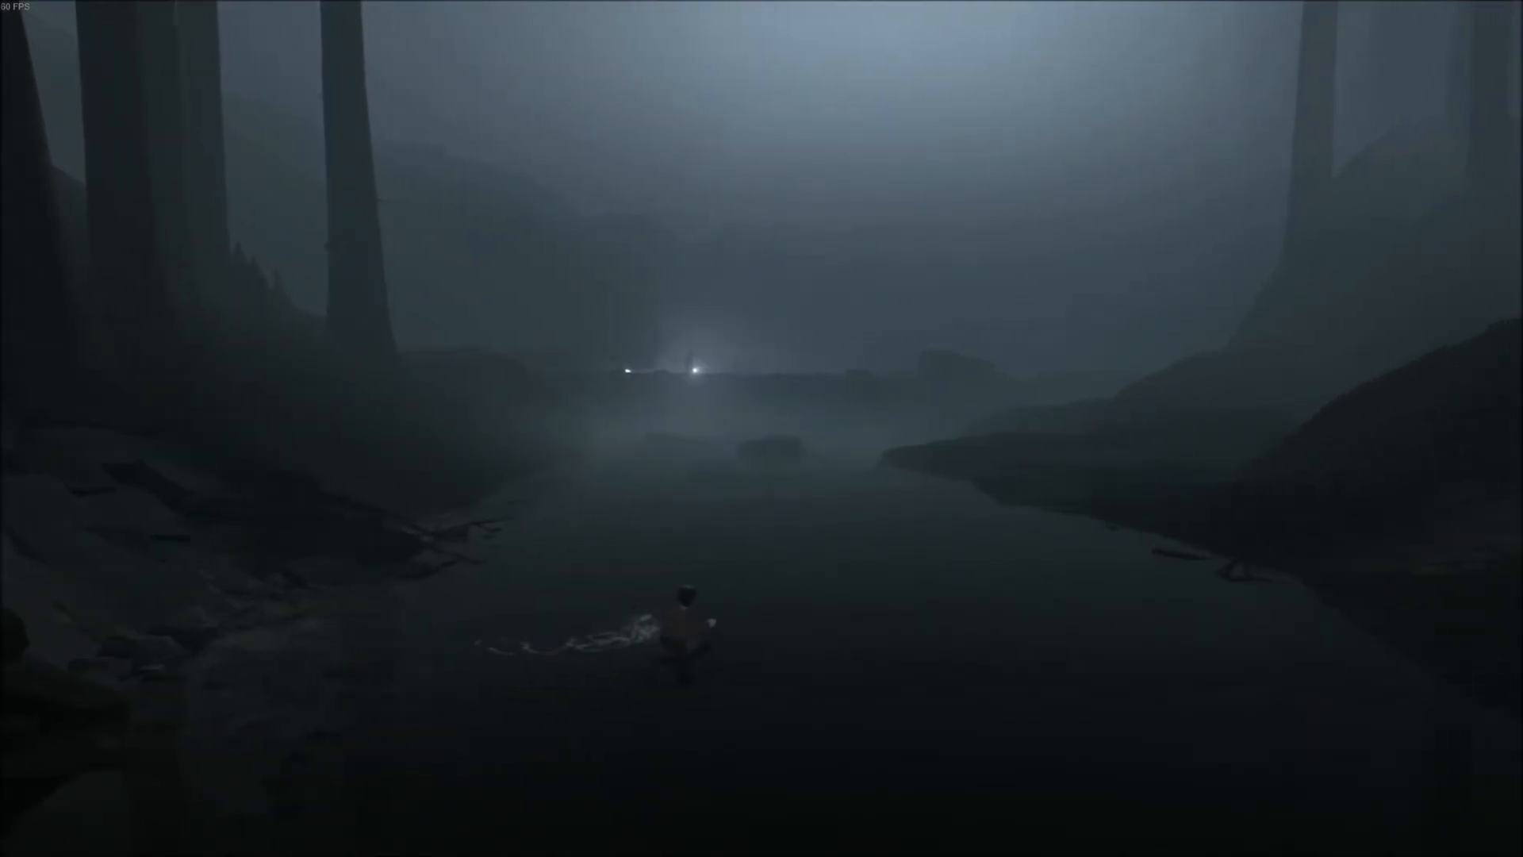